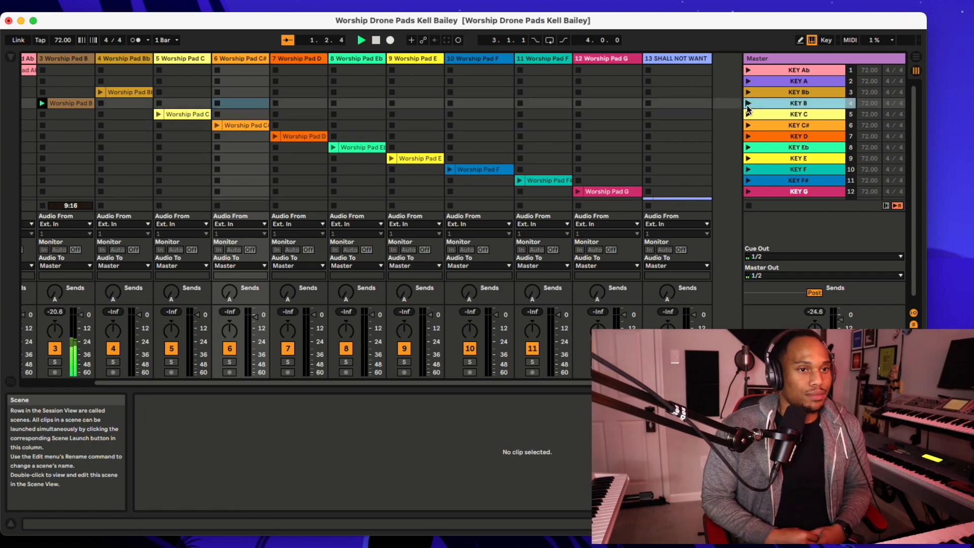
Trigger the Worship Pad C clip so the C drone replaces the B pad
{"action": "left_click_drag", "start_coordinate": [838, 316], "coordinate": [839, 313]}
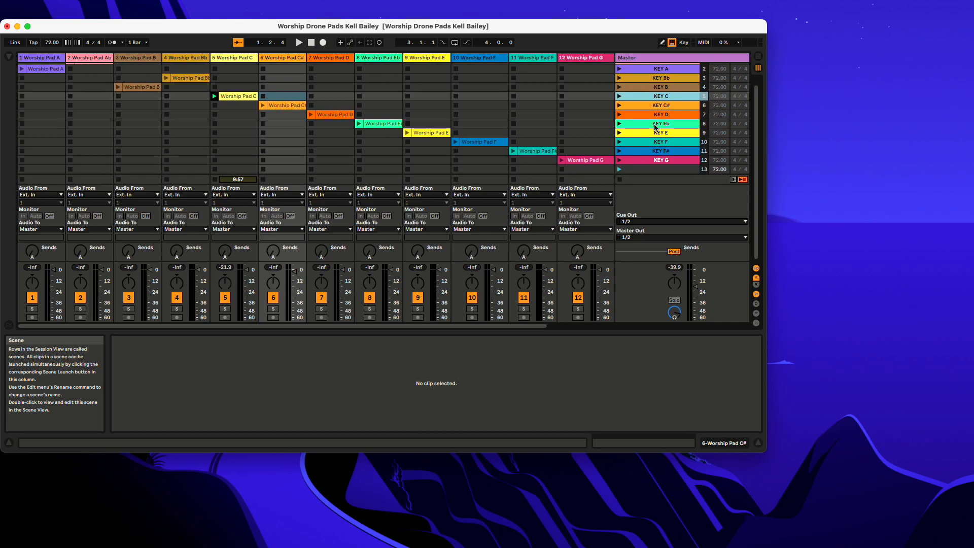
Scroll the Session View right to reveal track 13 SHALL NOT WANT and its clip
{"action": "scroll", "scroll_direction": "right", "scroll_amount": 3}
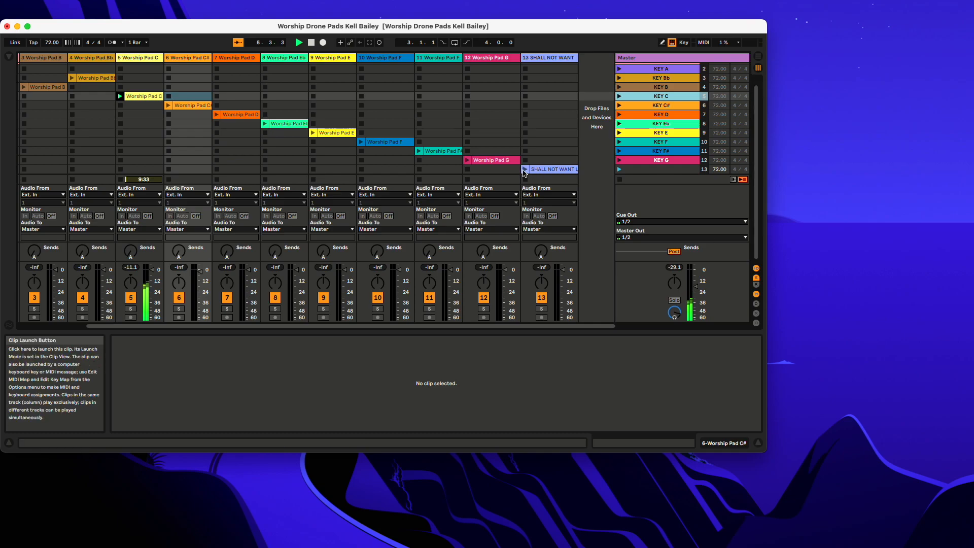
Launch the SHALL NOT WANT LOOP clip at 72 BPM alongside the C drone pad
{"action": "left_click", "coordinate": [552, 170]}
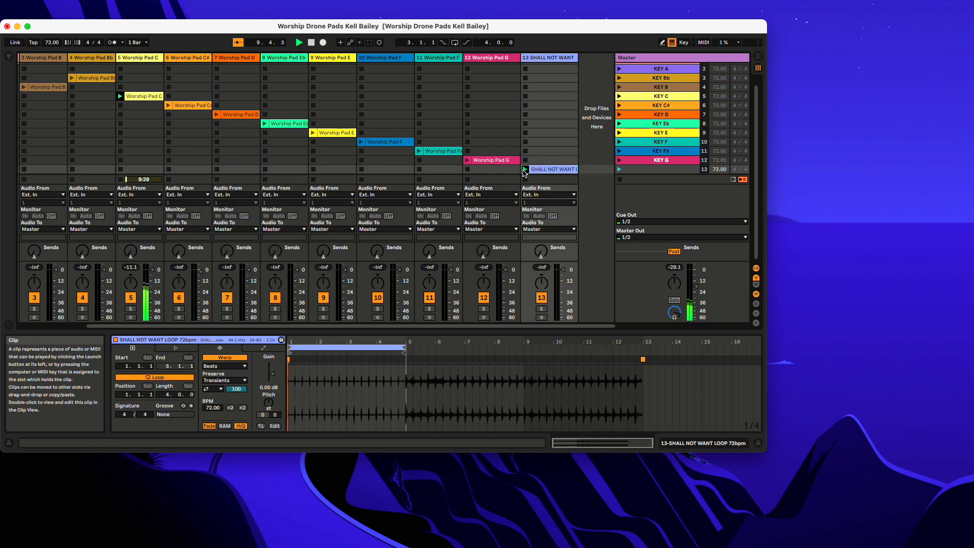
{"action": "left_click", "coordinate": [523, 170]}
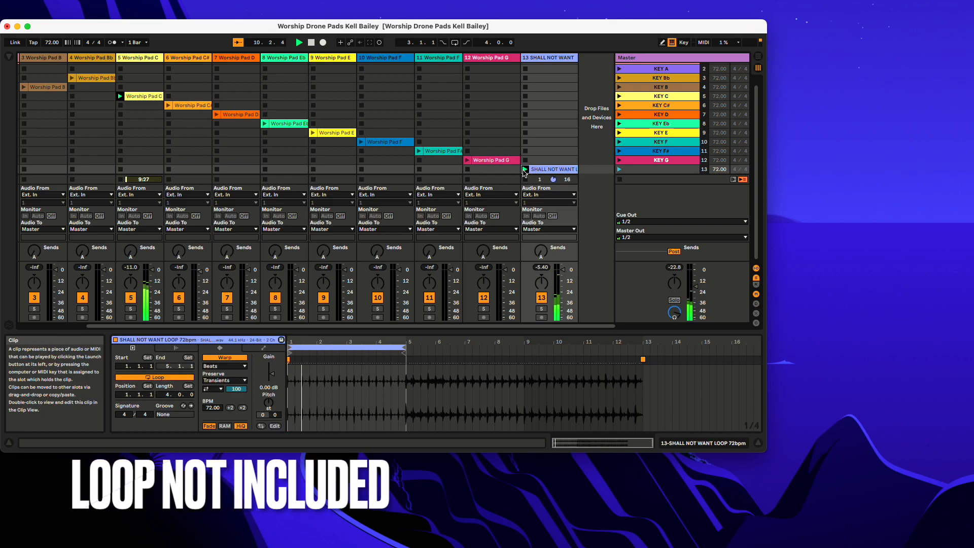